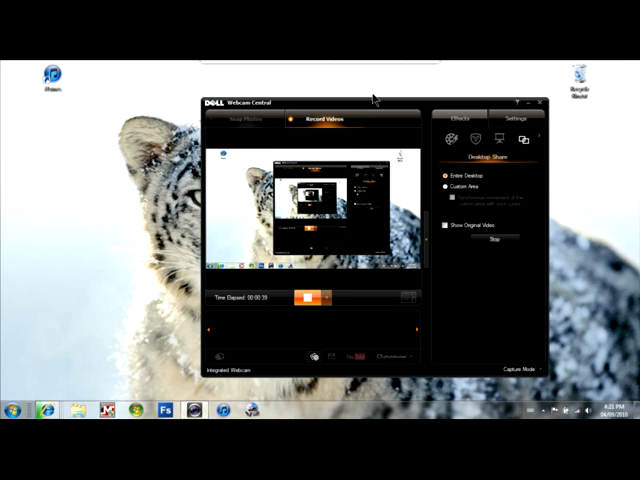
mouse_move(32, 96)
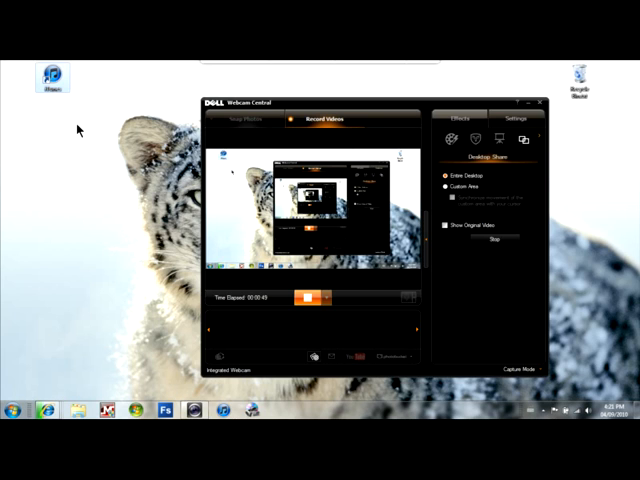
mouse_move(76, 160)
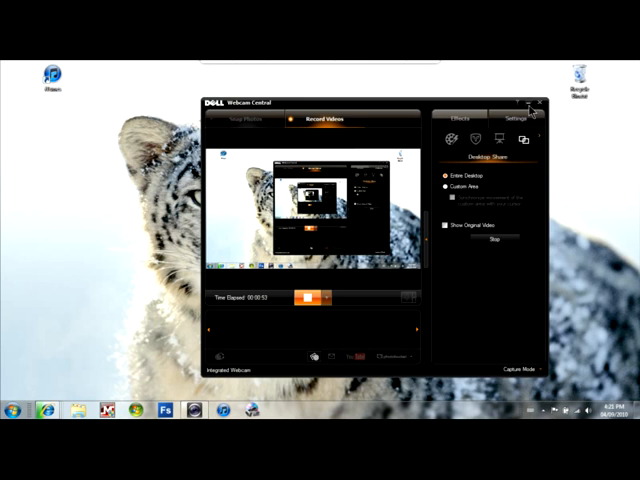
click(534, 96)
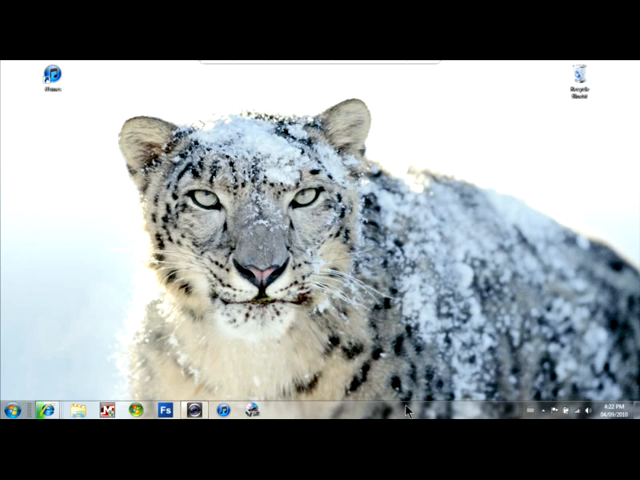
mouse_move(76, 104)
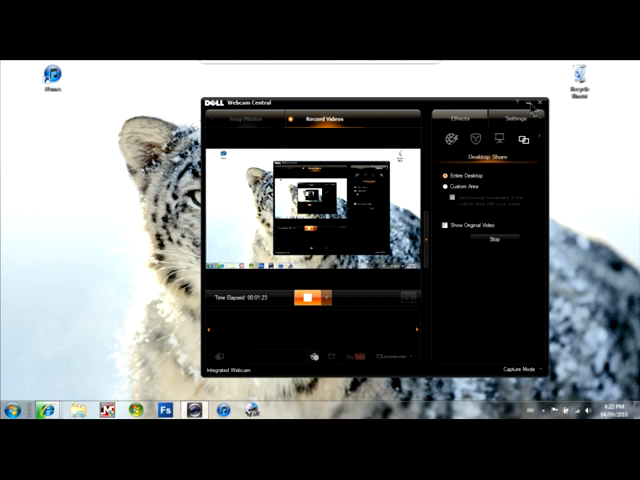
mouse_move(528, 104)
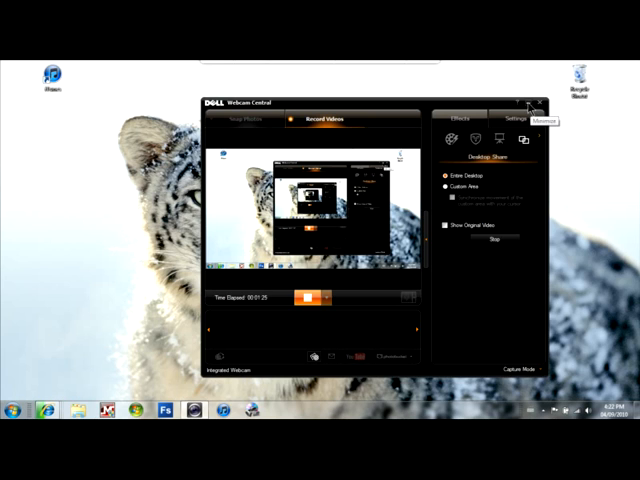